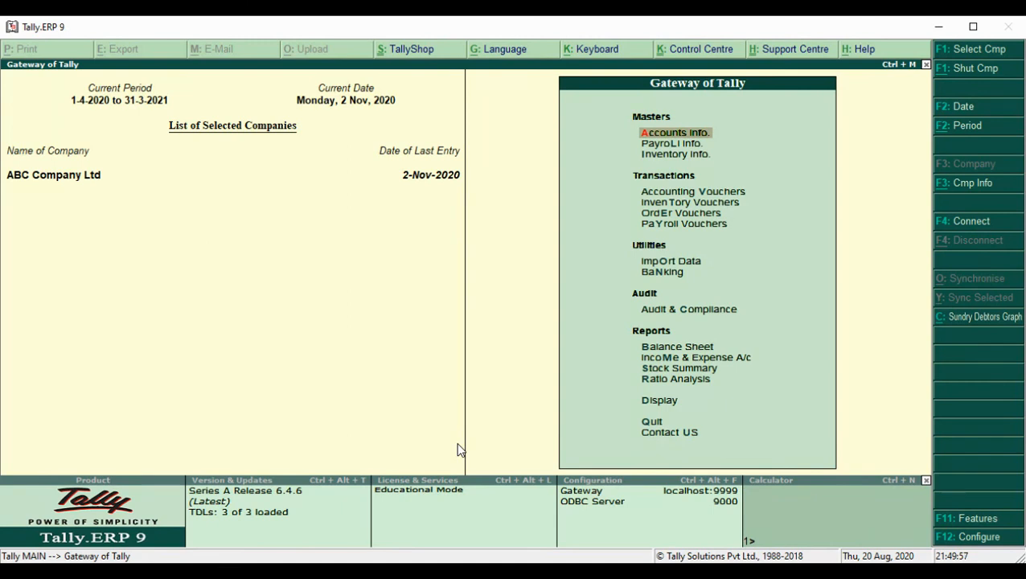
{"action": "mouse_move", "coordinate": [810, 539]}
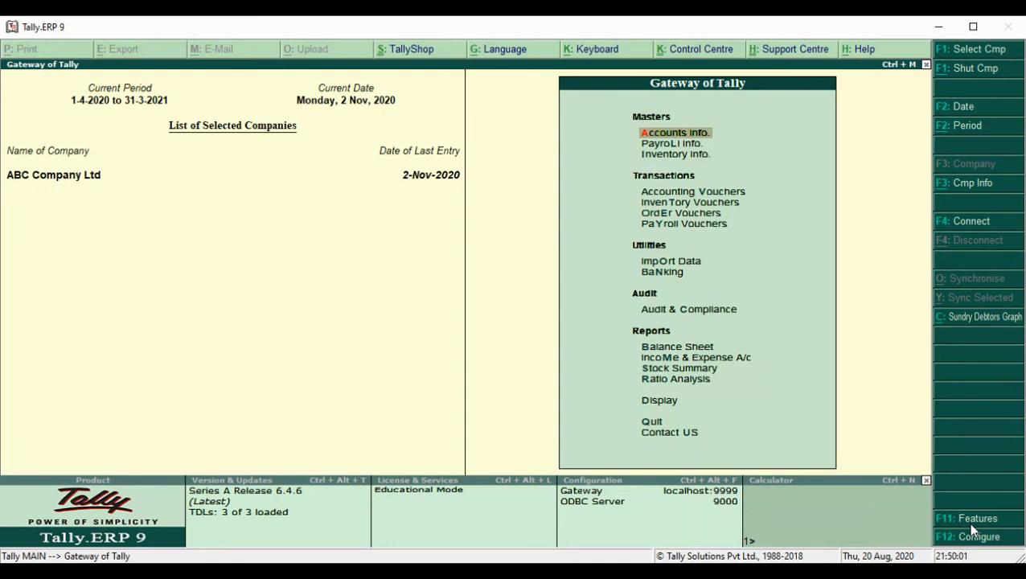
Show the Company Features menu for ABC Company Ltd from the Gateway of Tally
{"action": "left_click", "coordinate": [965, 518]}
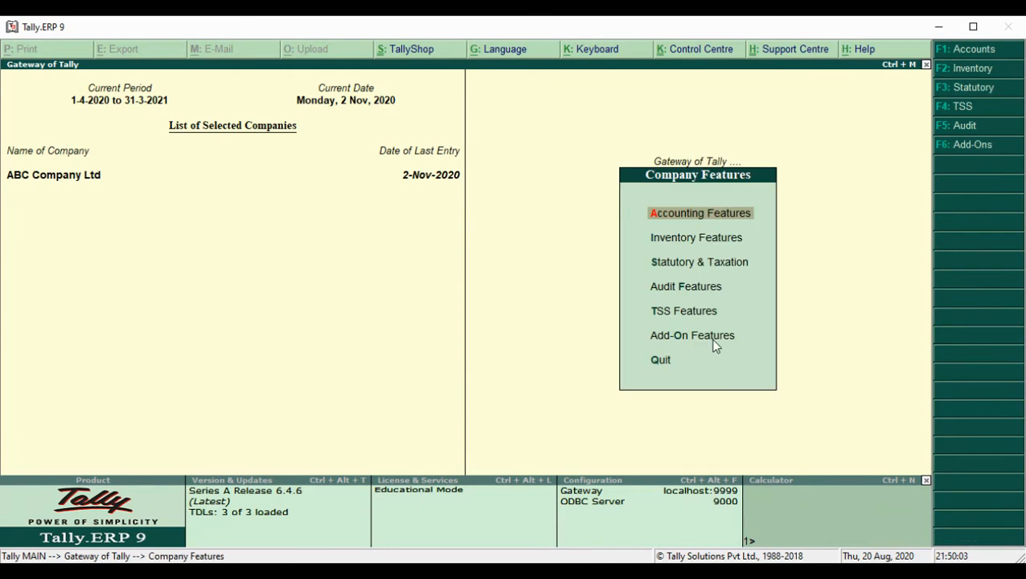
Leave Company Features and begin Sales voucher No. 5 at the Party A/c name field
{"action": "left_click", "coordinate": [694, 336]}
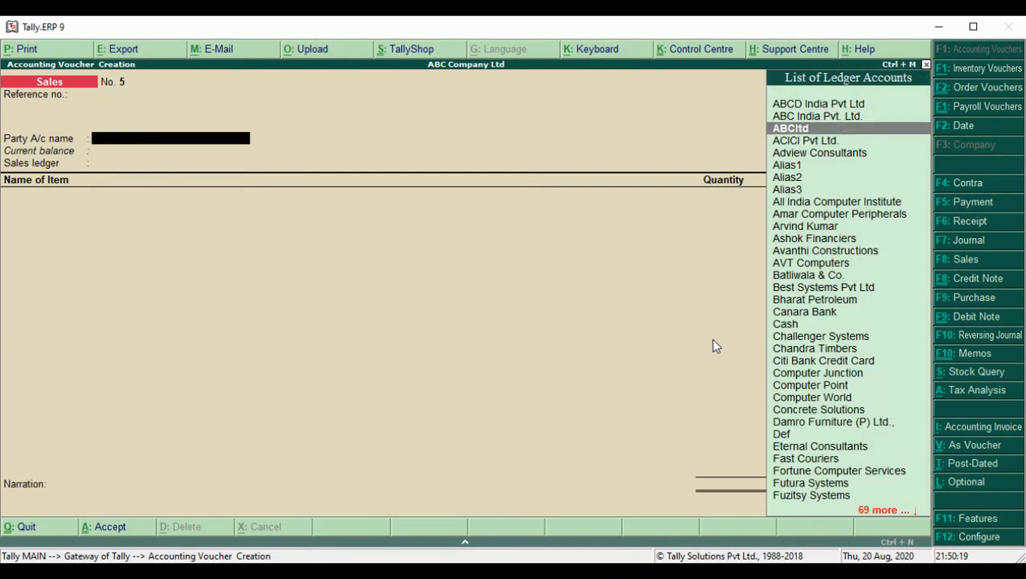
Enter party ABCltd, Cash Sales ledger and item HCL Celeron, reaching its location allocation
{"action": "left_click", "coordinate": [791, 128]}
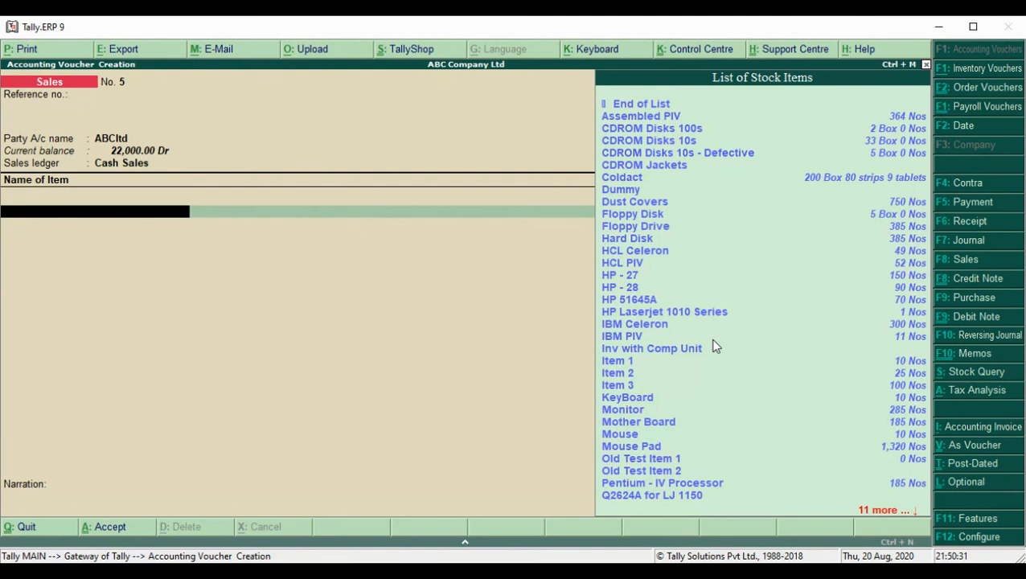
{"action": "type", "text": "Hp"}
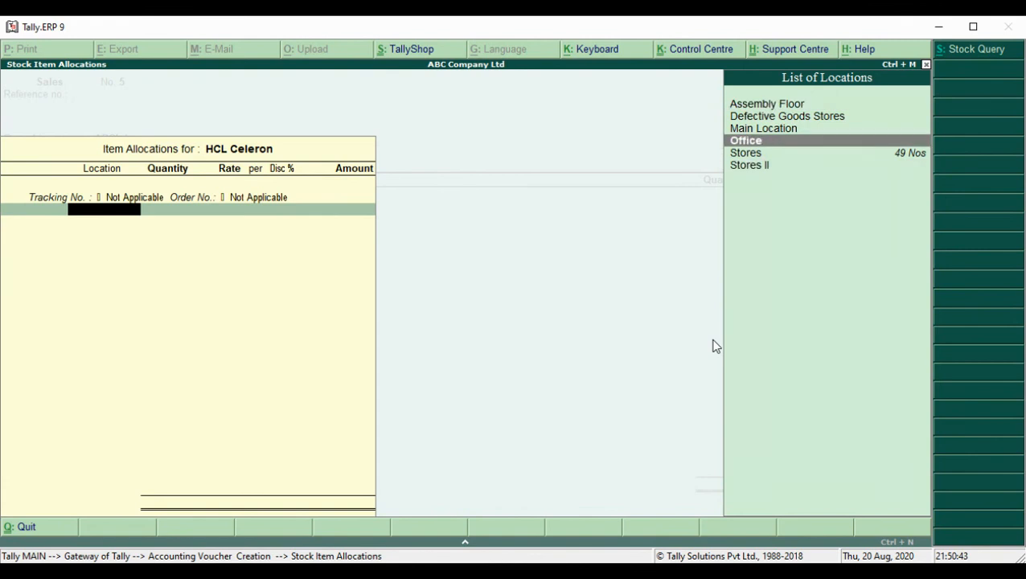
Allocate 50 Nos of HCL Celeron from Stores at 15,000, rejected as exceeding the 49 Nos balance
{"action": "key", "text": "up"}
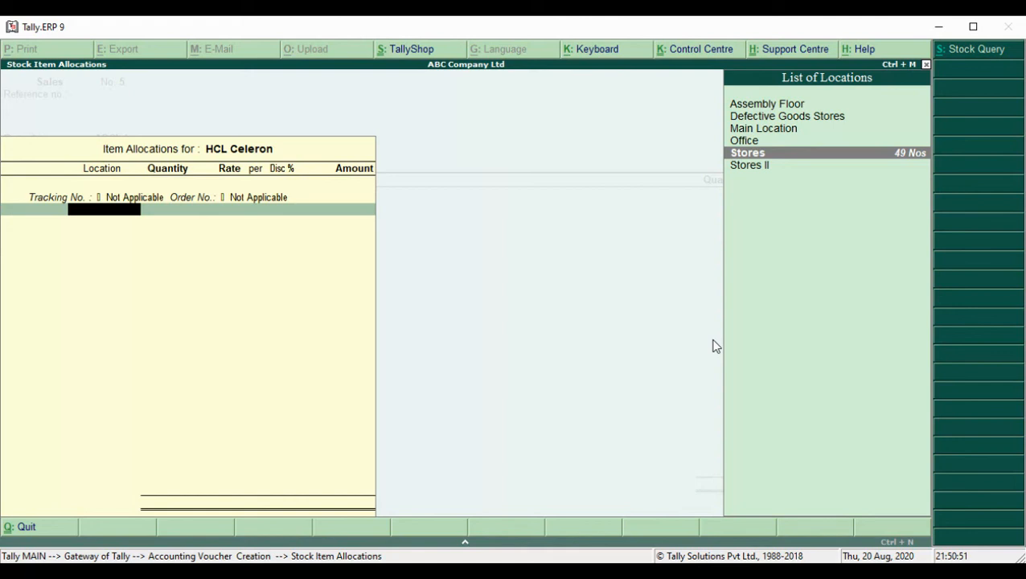
{"action": "left_click", "coordinate": [746, 151]}
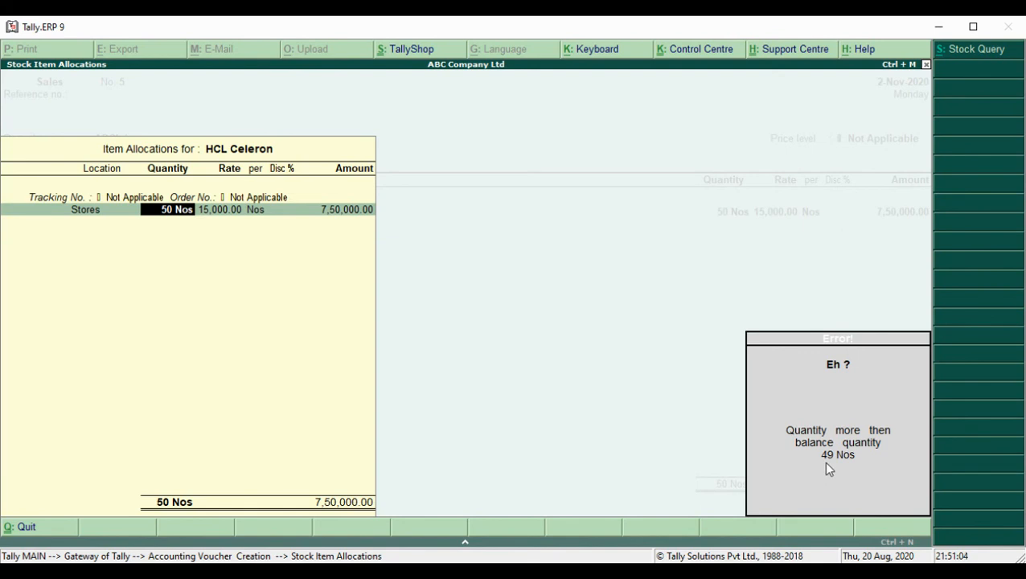
{"action": "mouse_move", "coordinate": [859, 466]}
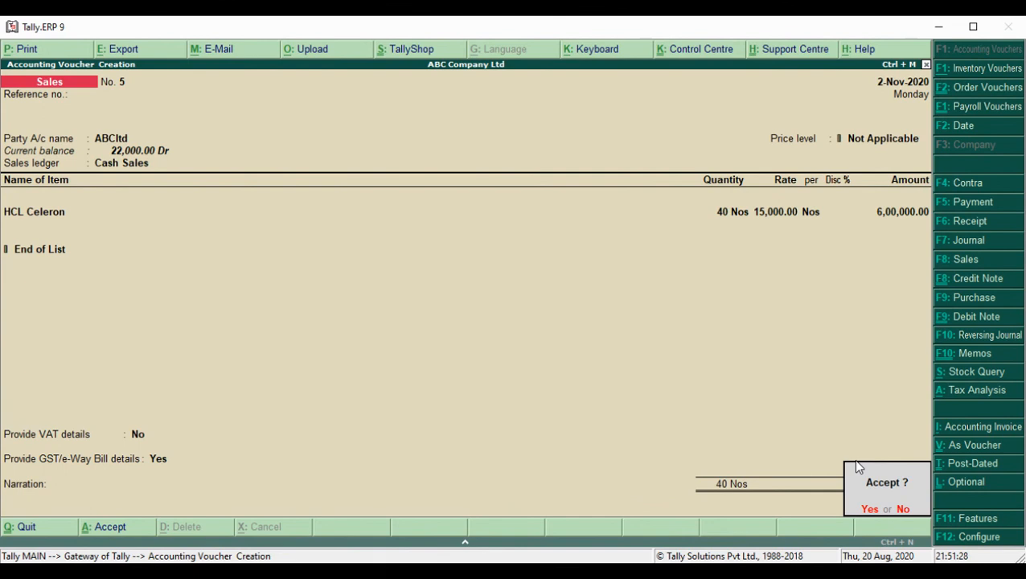
Accept the voucher with 40 Nos of HCL Celeron for 6,00,000 and return to Gateway of Tally
{"action": "left_click", "coordinate": [869, 508]}
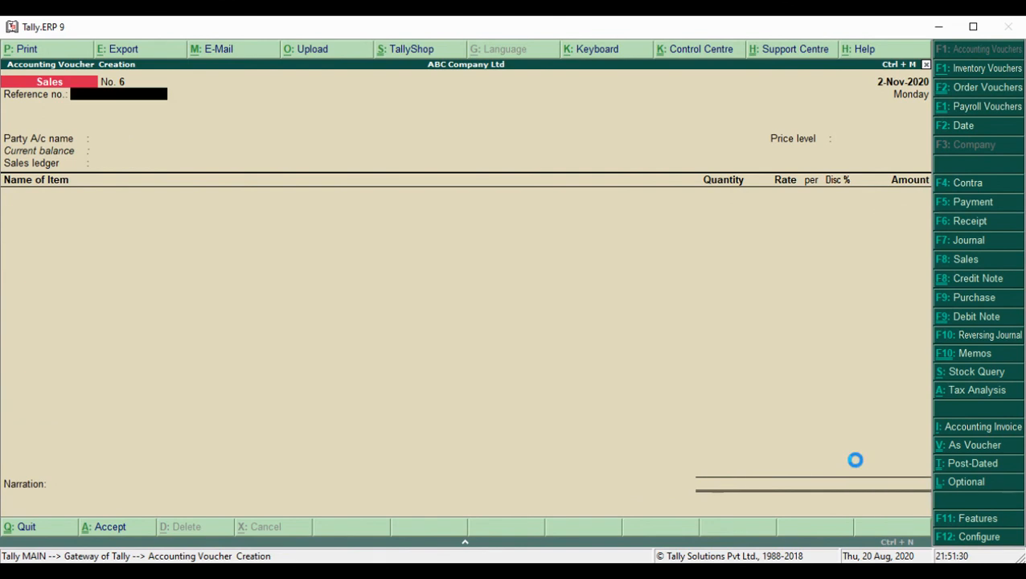
{"action": "mouse_move", "coordinate": [859, 466]}
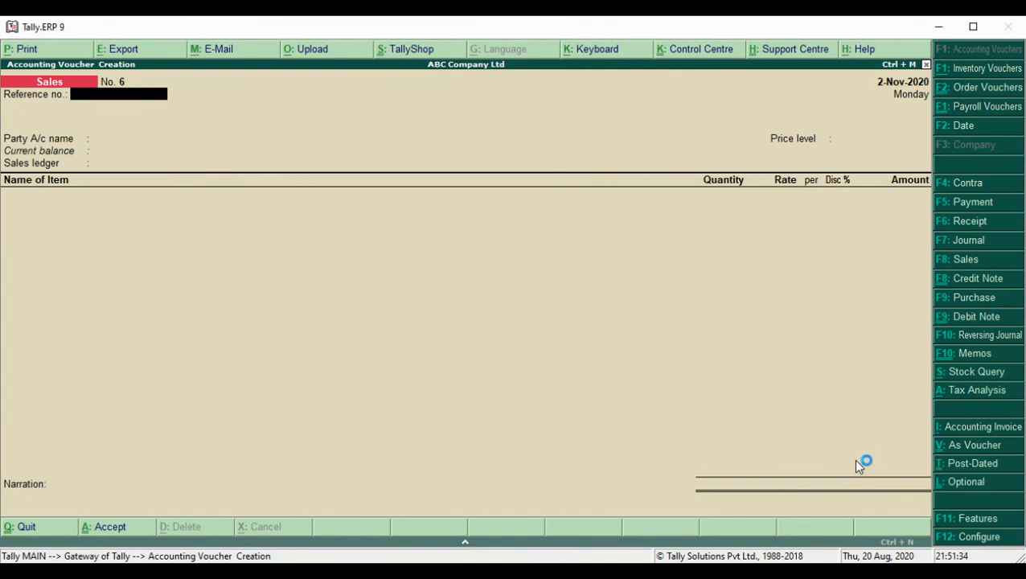
{"action": "key", "text": "Escape"}
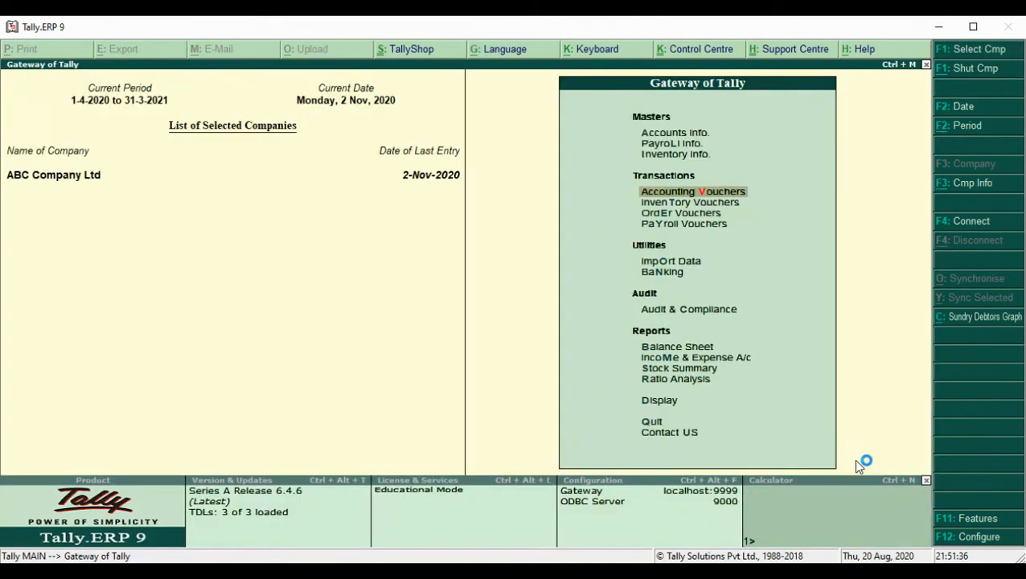